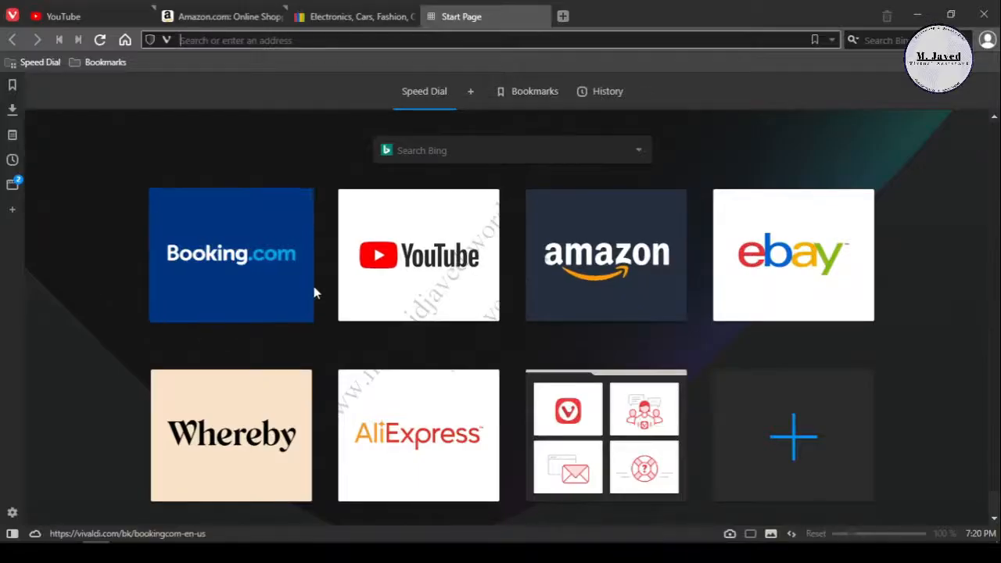
{"action": "mouse_move", "coordinate": [285, 151]}
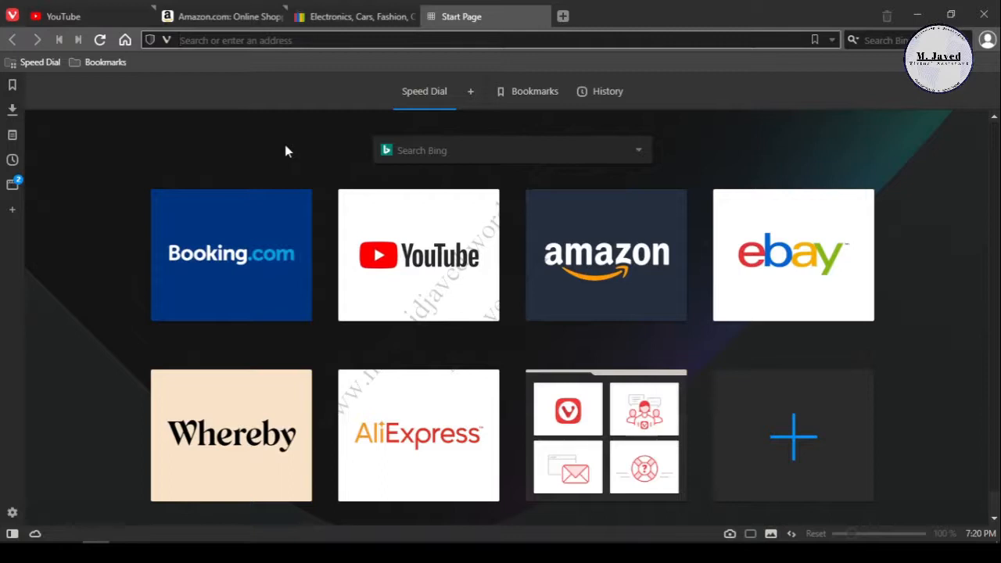
{"action": "mouse_move", "coordinate": [352, 16]}
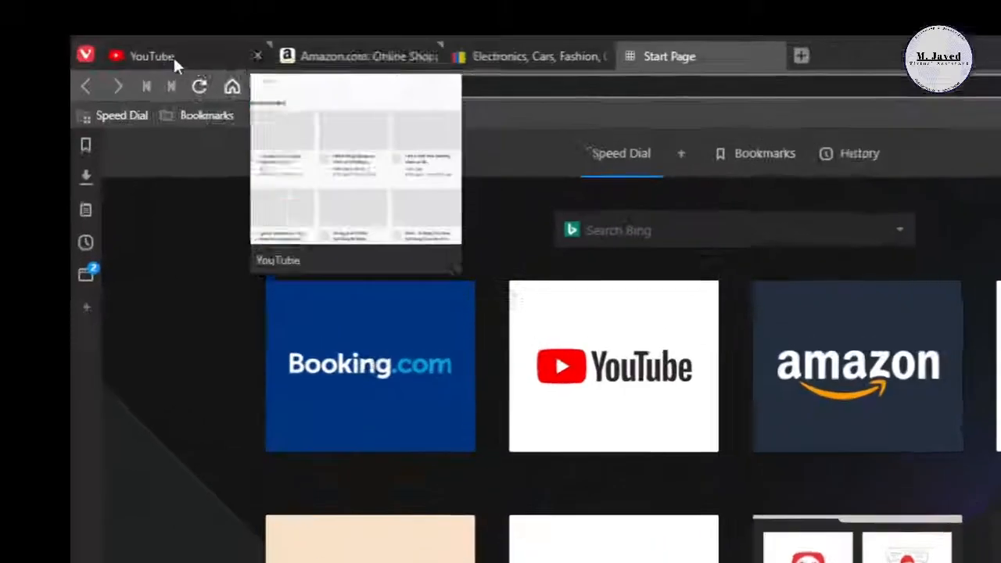
Reach Settings through the Vivaldi menu's Tools submenu, landing on the General section.
{"action": "left_click", "coordinate": [22, 22]}
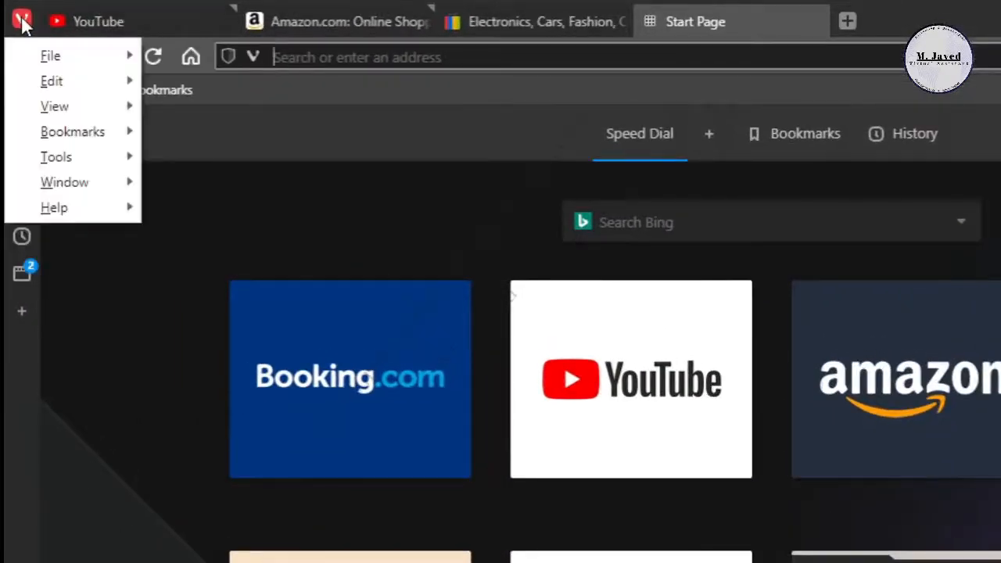
{"action": "left_click", "coordinate": [56, 157]}
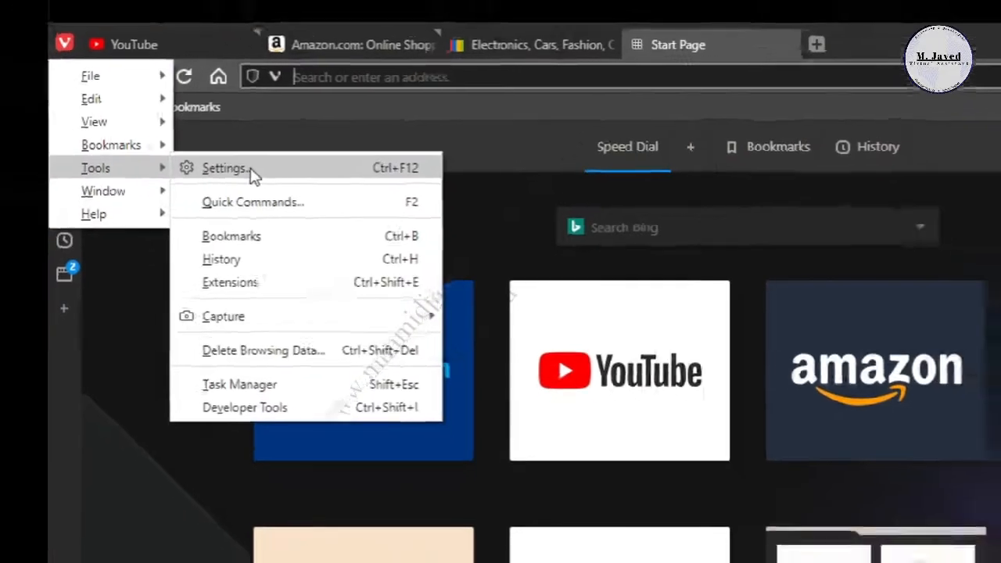
{"action": "left_click", "coordinate": [226, 167]}
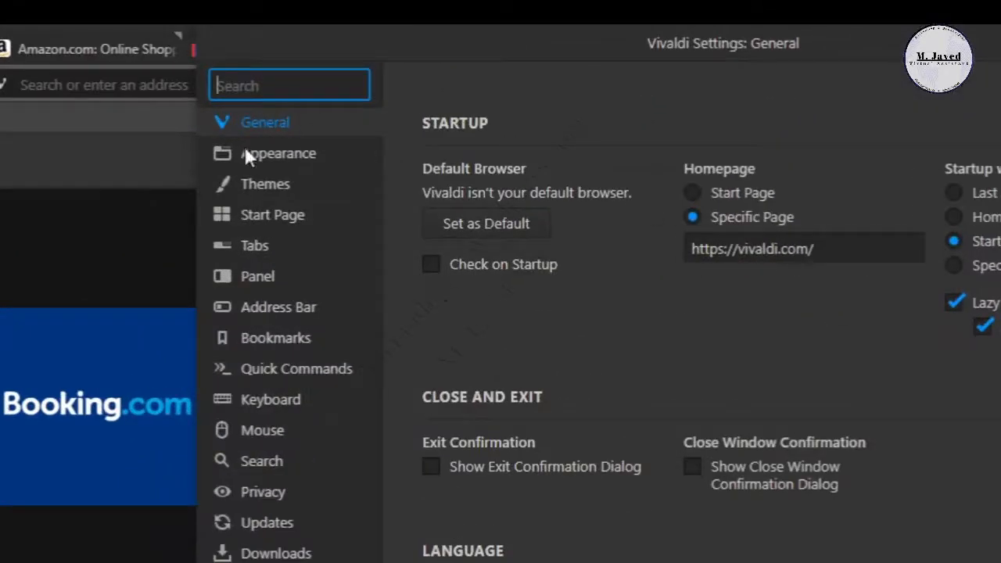
{"action": "mouse_move", "coordinate": [274, 258]}
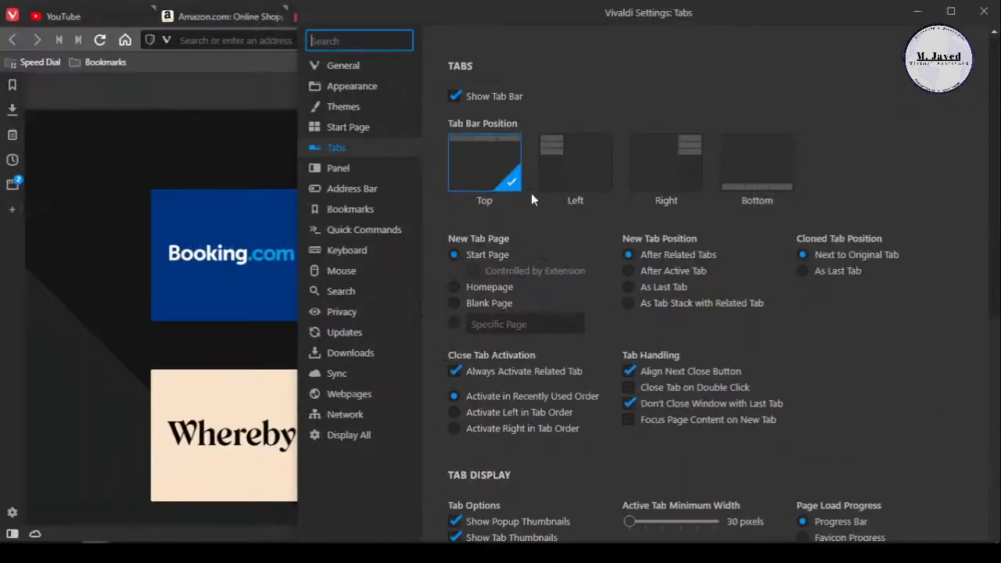
Under Tab Display, uncheck Show Popup Thumbnails so hovering tabs shows no preview cards.
{"action": "scroll", "scroll_direction": "down", "scroll_amount": 3}
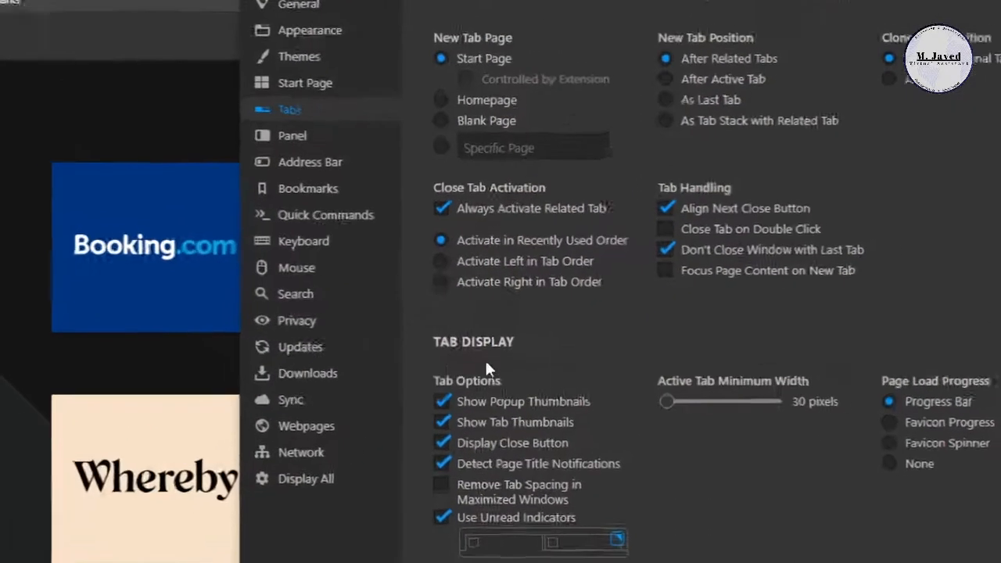
{"action": "scroll", "scroll_direction": "down", "scroll_amount": 3}
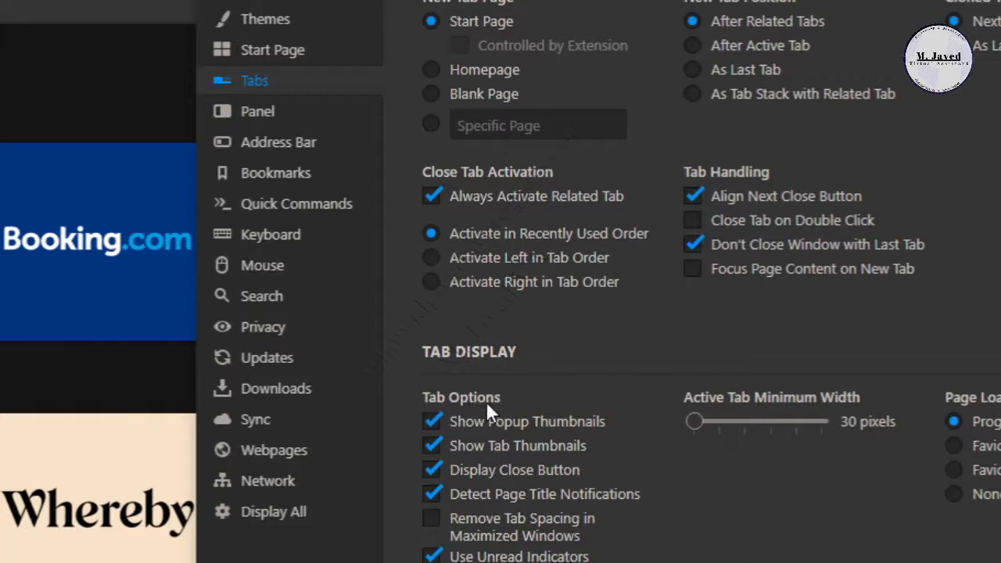
{"action": "left_click", "coordinate": [431, 421]}
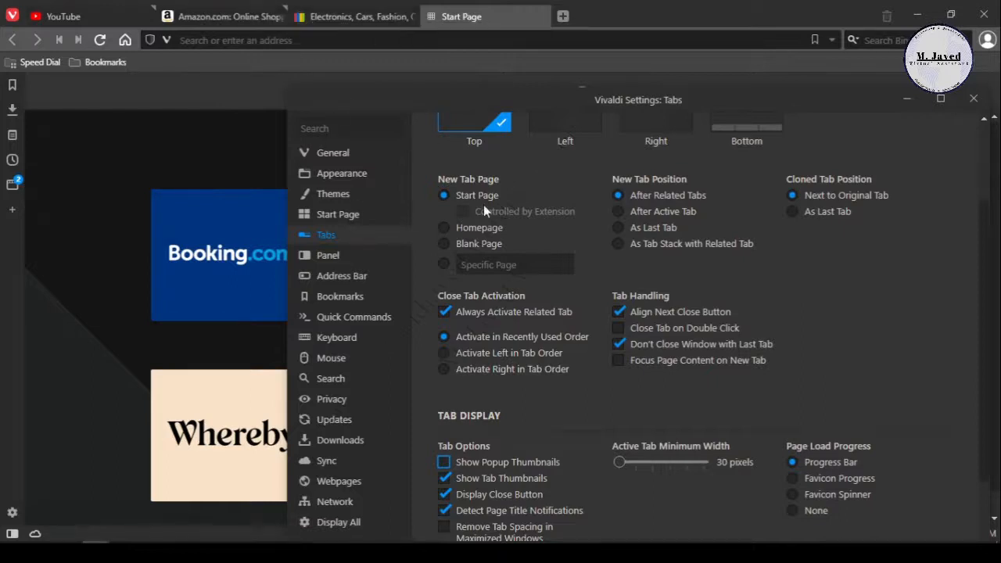
Close Settings, then reopen it via Customize… from the YouTube tab's context menu.
{"action": "left_click", "coordinate": [973, 97]}
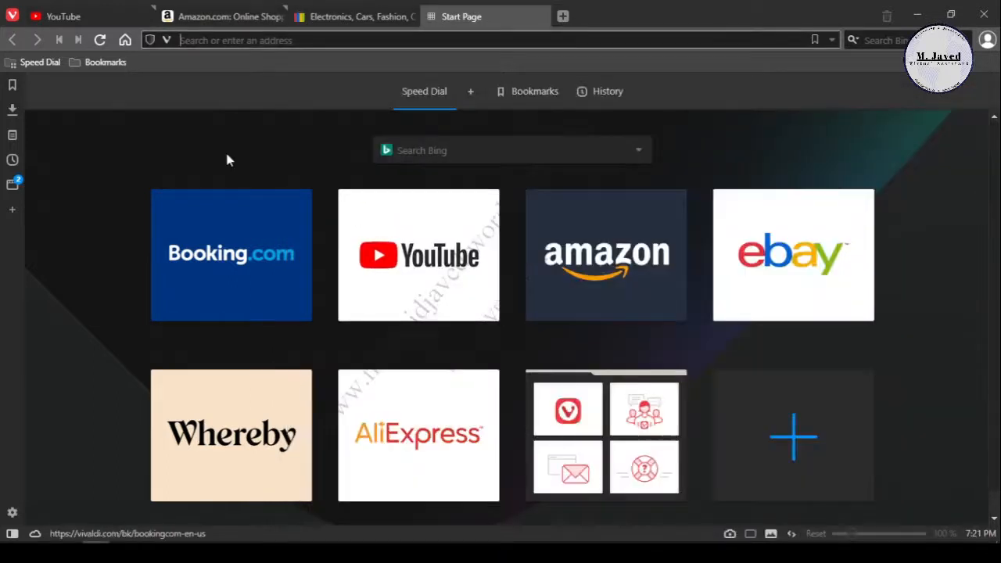
{"action": "right_click", "coordinate": [60, 15]}
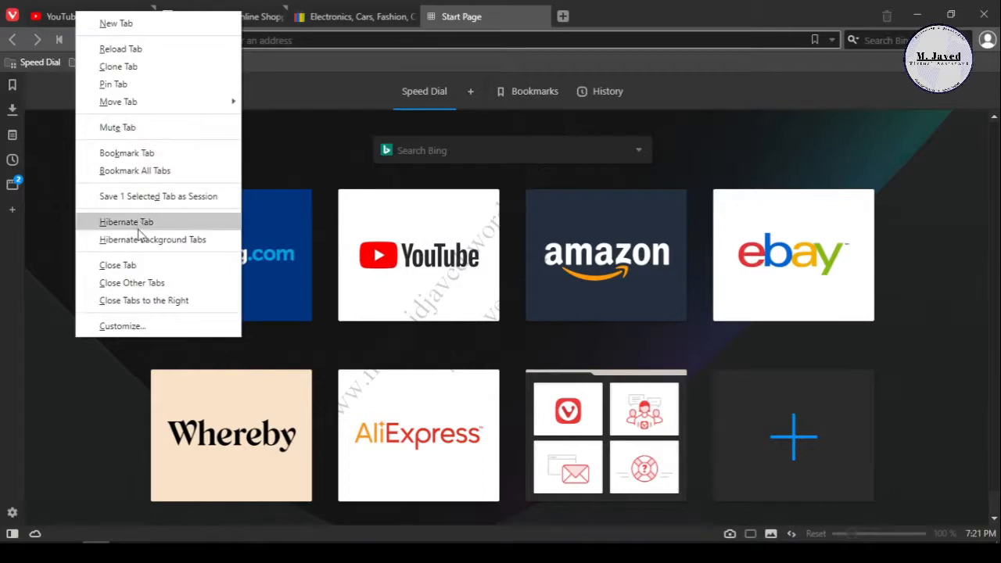
{"action": "mouse_move", "coordinate": [149, 327]}
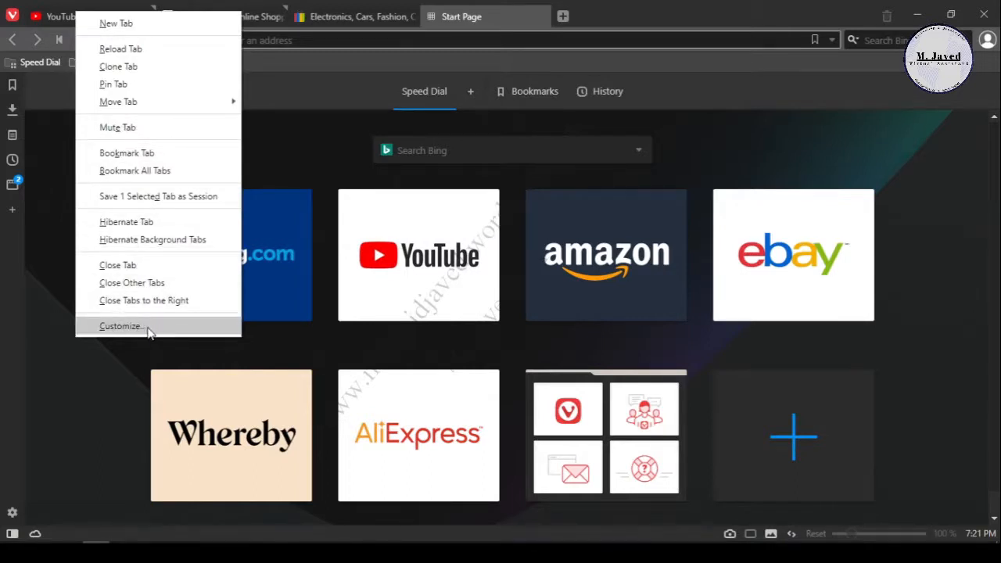
{"action": "left_click", "coordinate": [119, 327]}
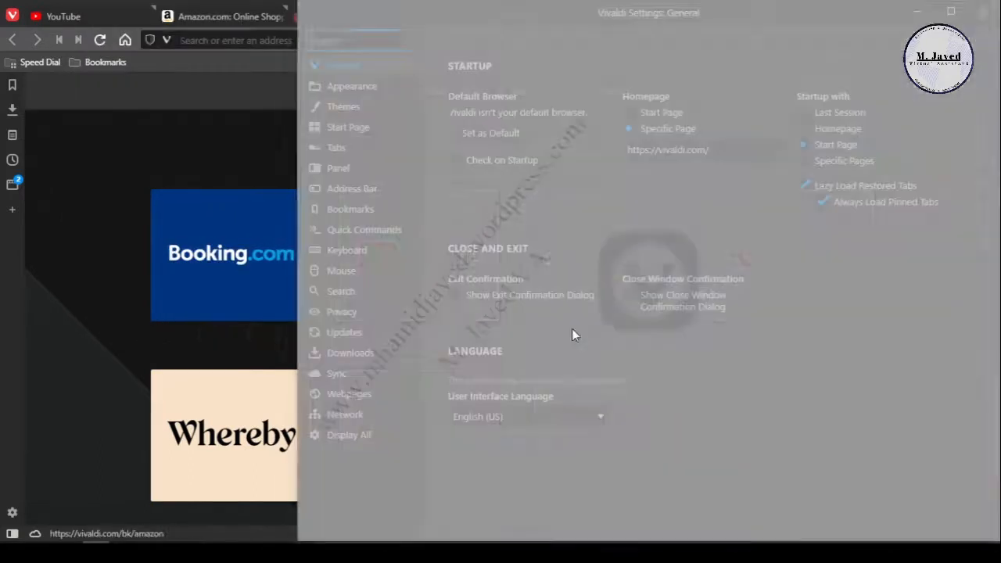
Review the Tabs section once more, then close Settings to return to the Speed Dial start page.
{"action": "left_click", "coordinate": [336, 147]}
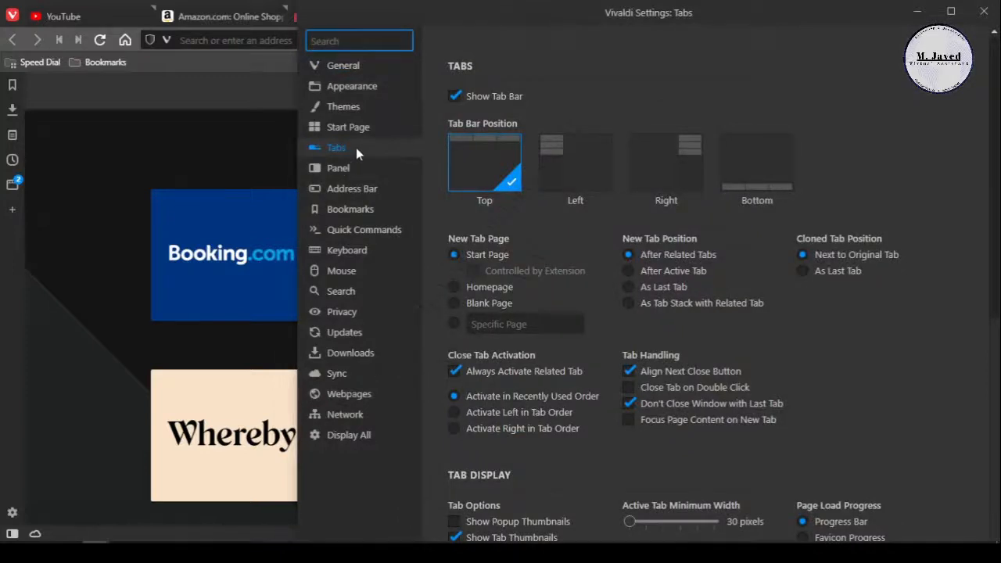
{"action": "scroll", "scroll_direction": "down", "scroll_amount": 3}
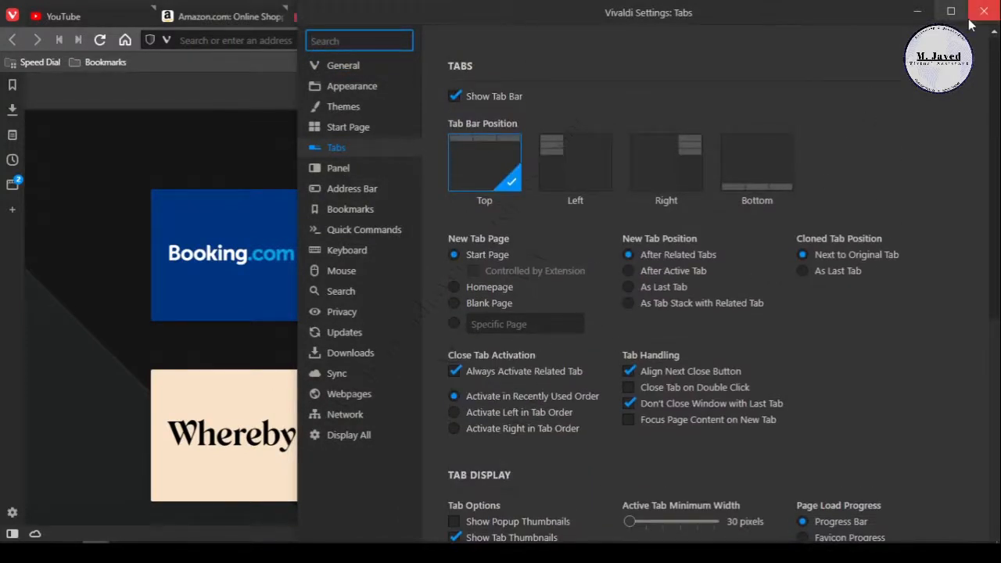
{"action": "left_click", "coordinate": [982, 11]}
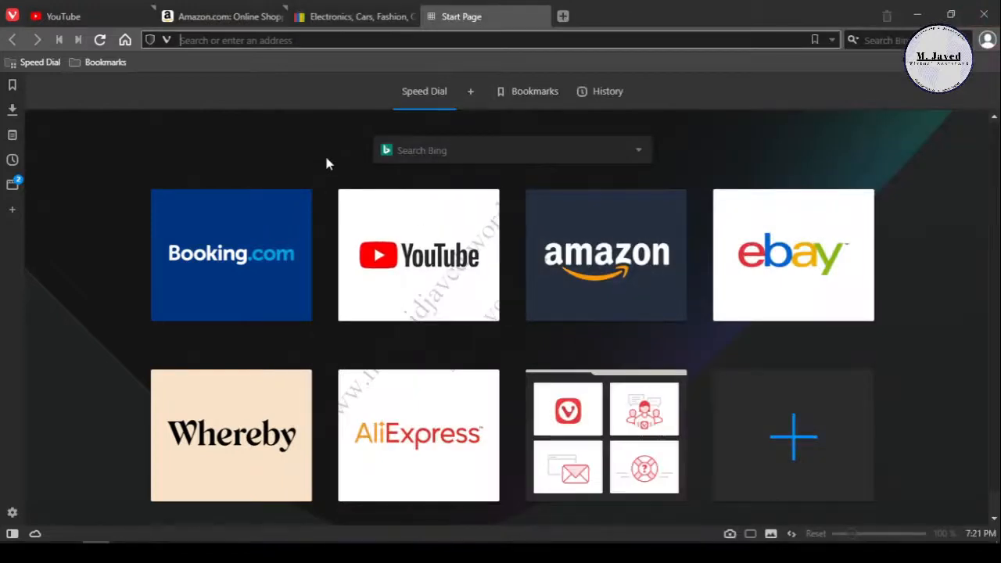